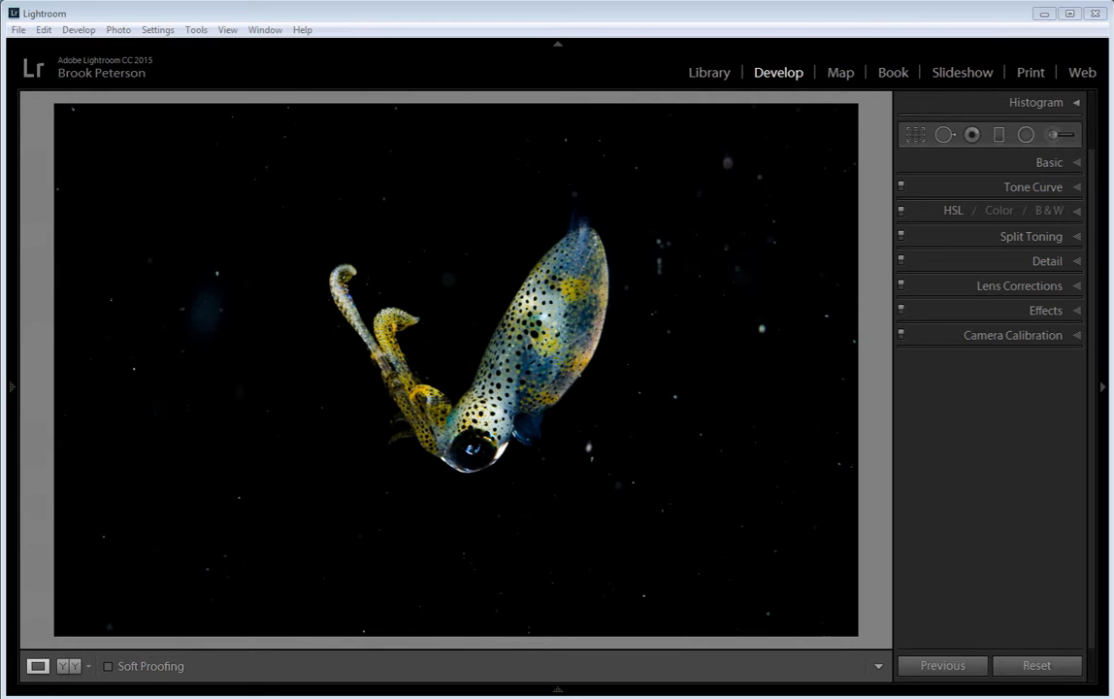
mouse_move(573, 80)
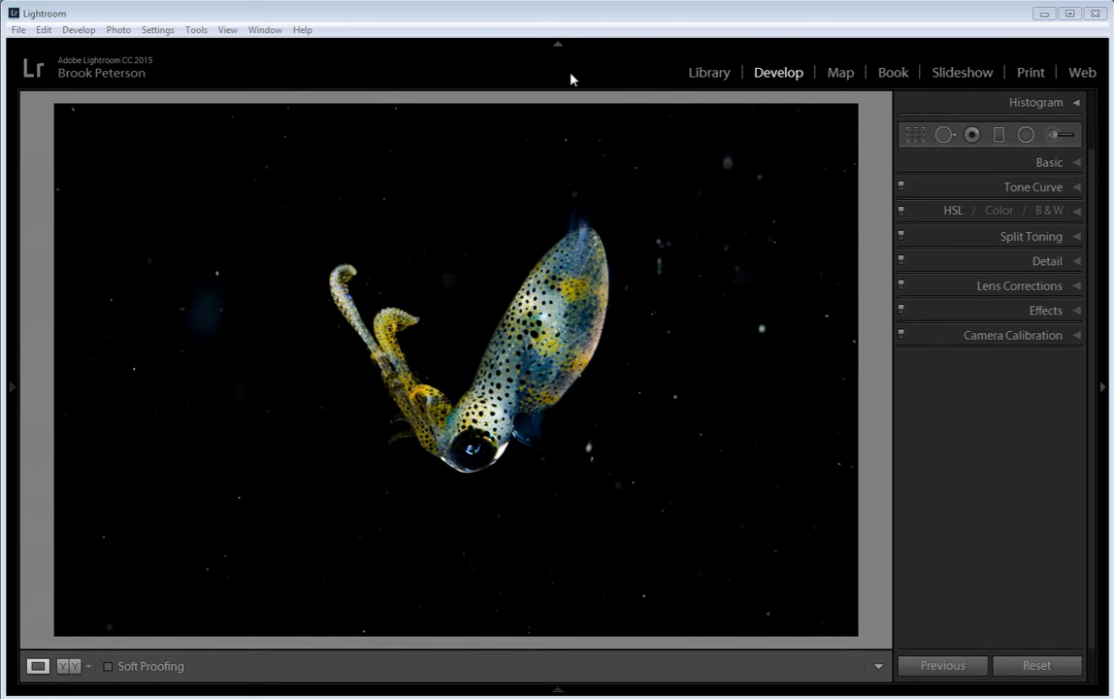
mouse_move(738, 75)
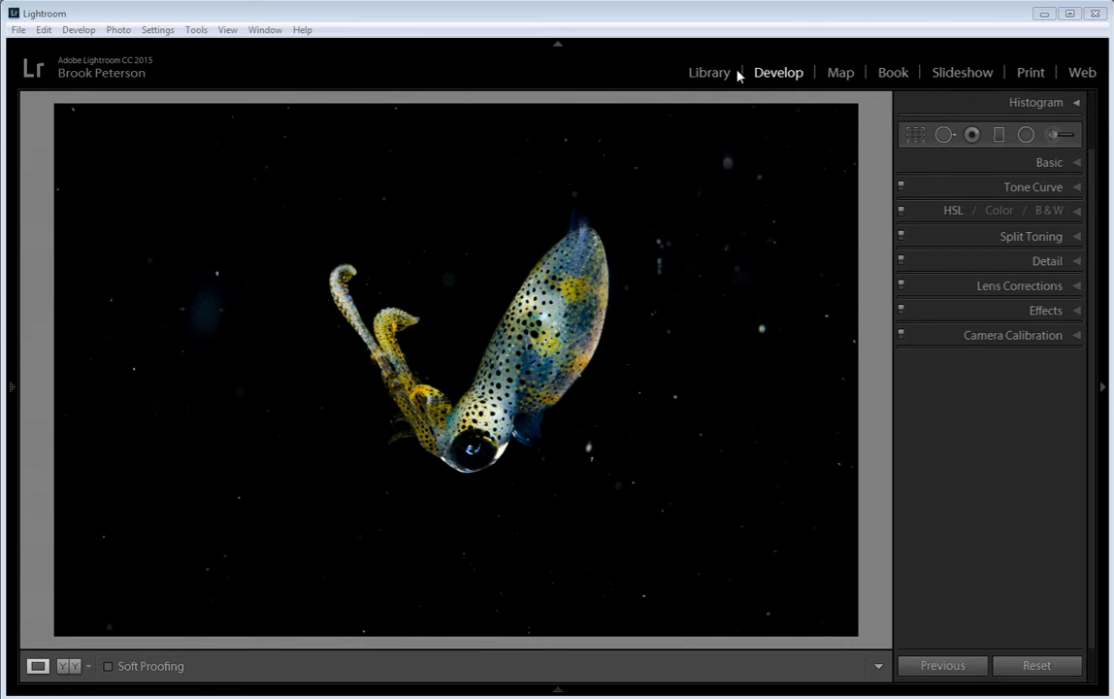
mouse_move(996, 85)
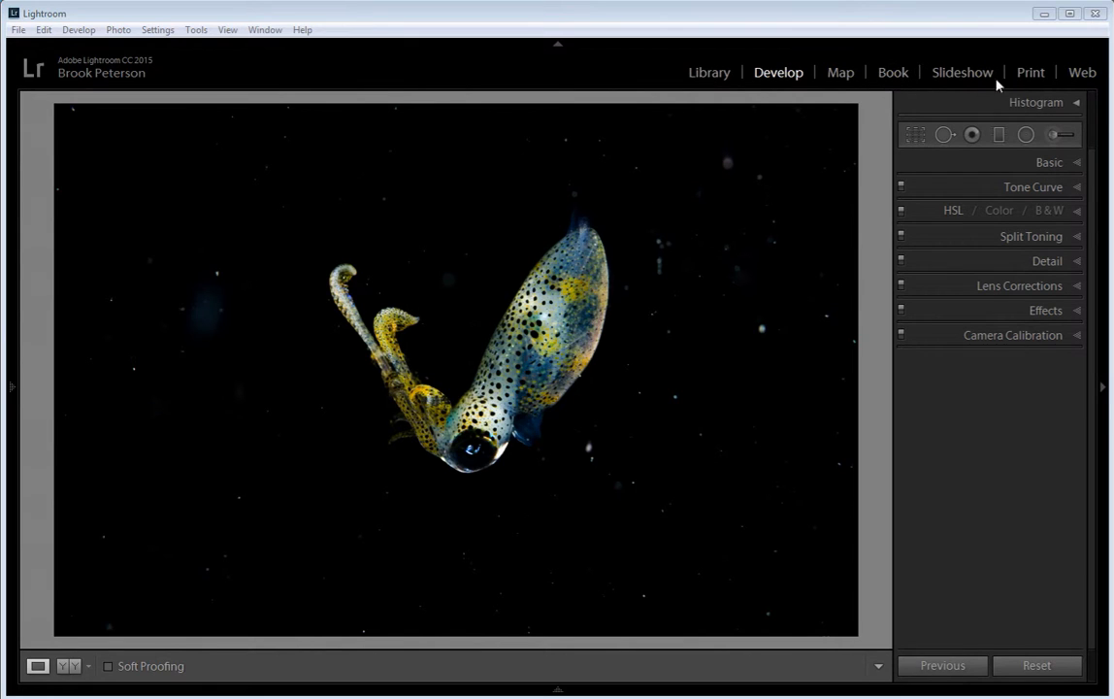
mouse_move(776, 71)
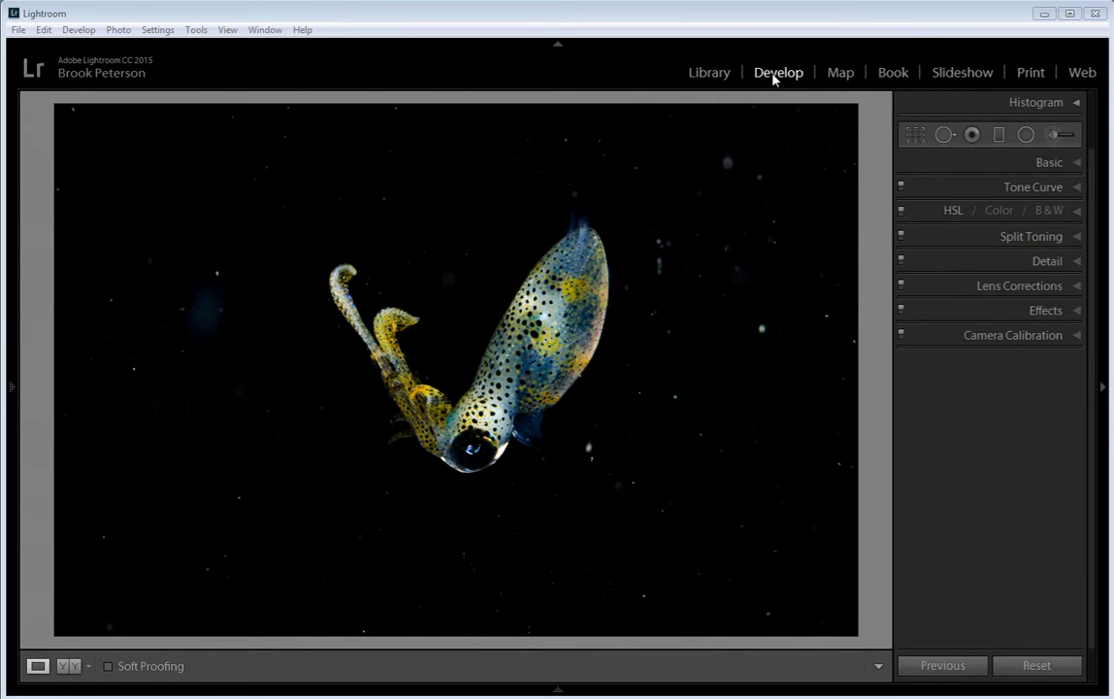
mouse_move(892, 72)
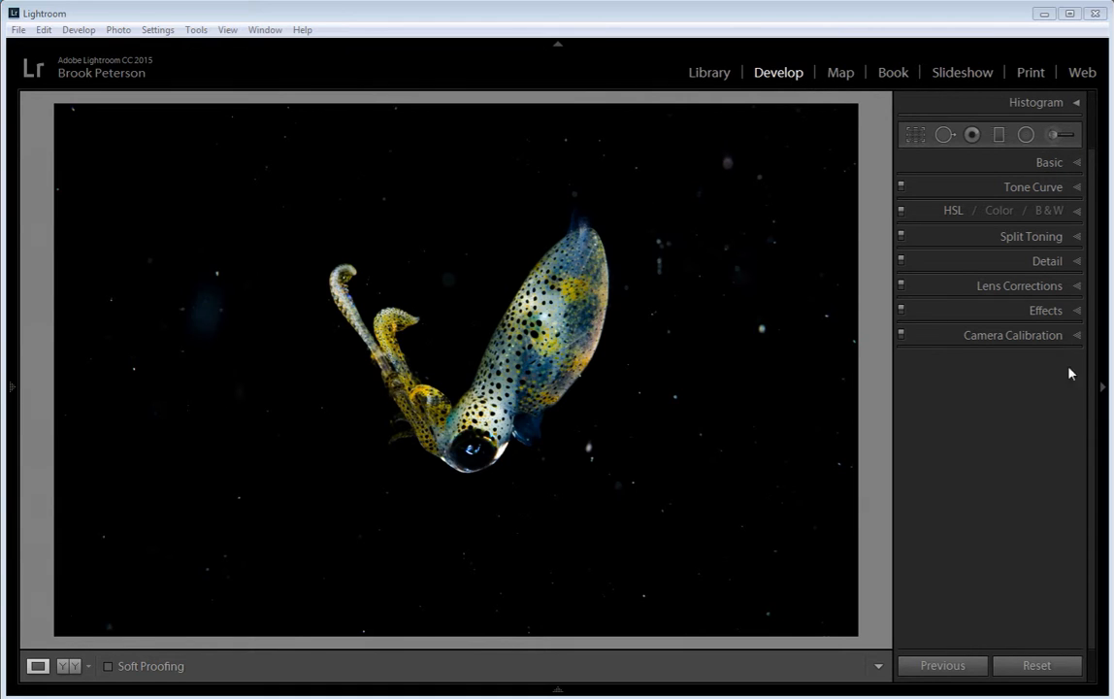
mouse_move(1055, 347)
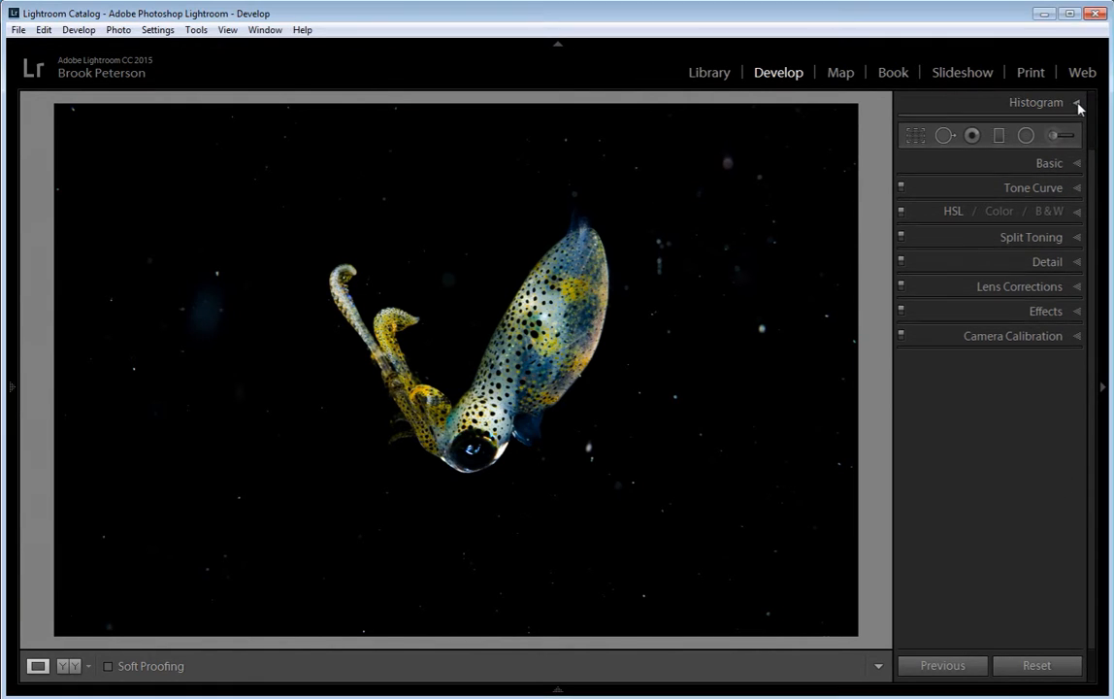
- Start a new Adjustment Brush with exposure raised to +4.00 and brush size 28
click(1077, 102)
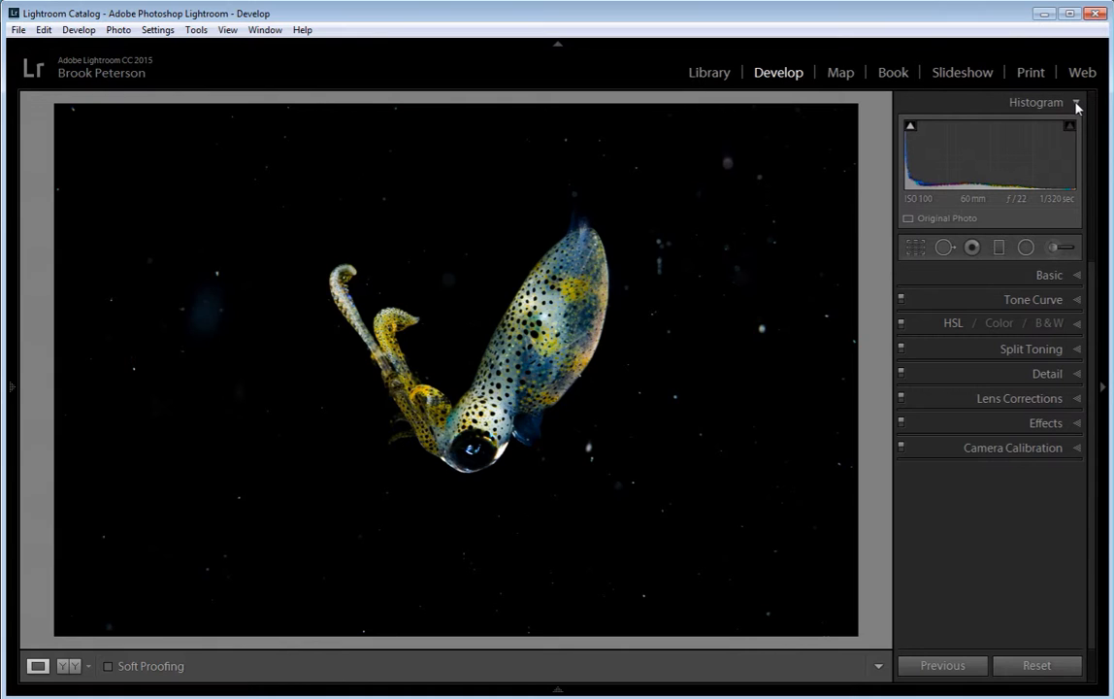
click(1076, 102)
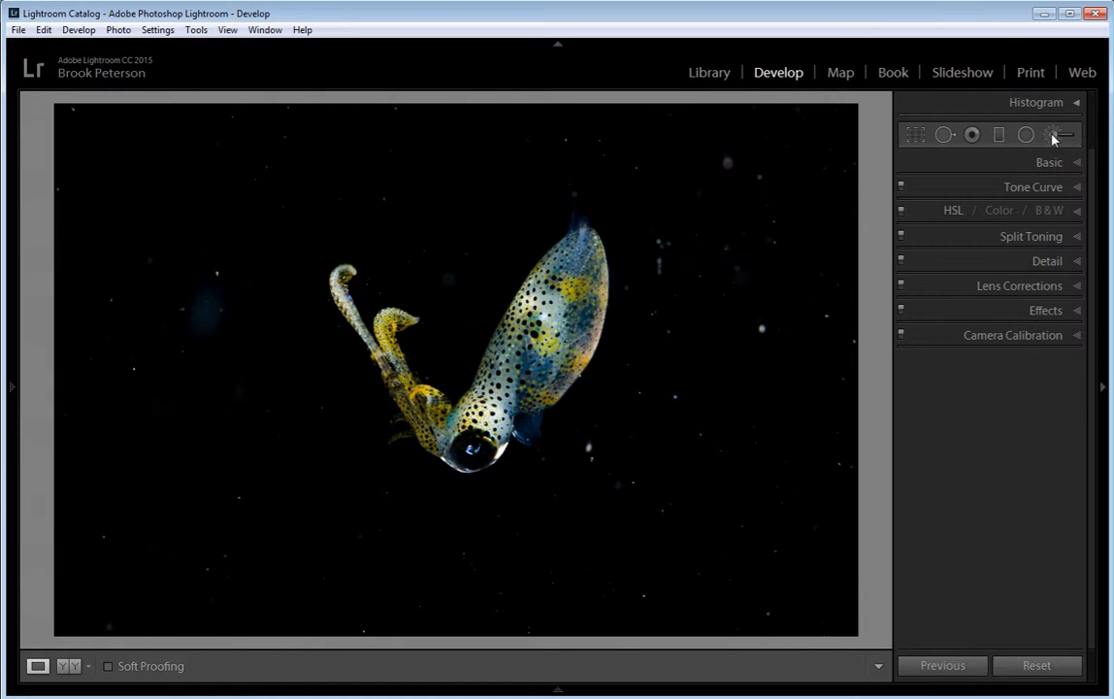
click(1050, 135)
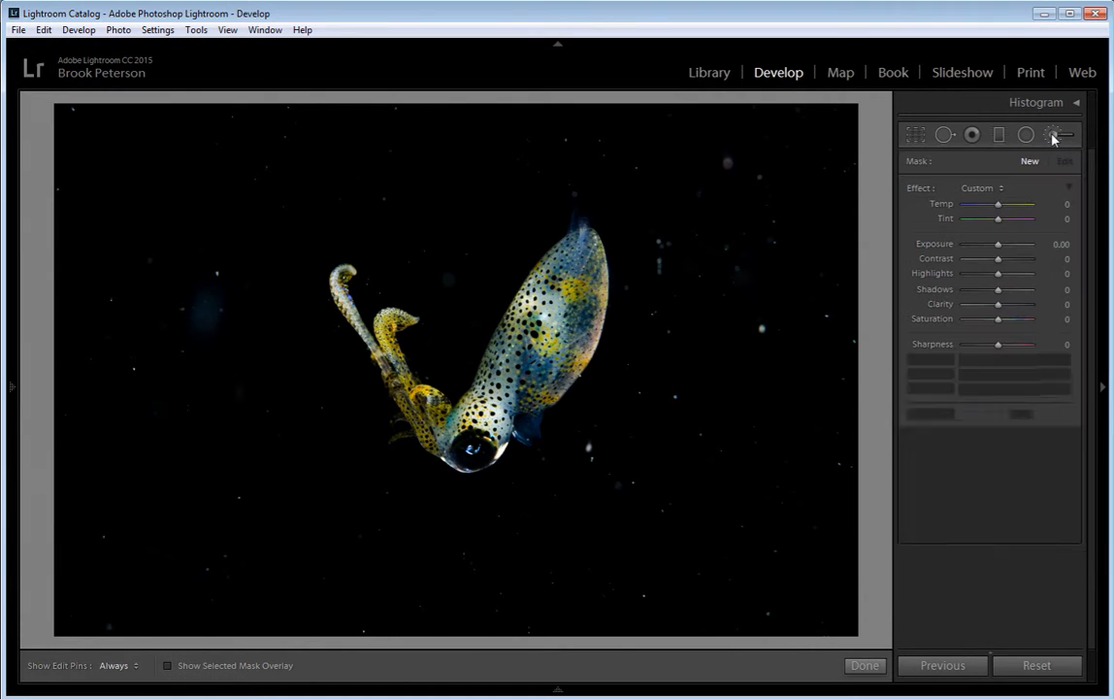
click(1050, 135)
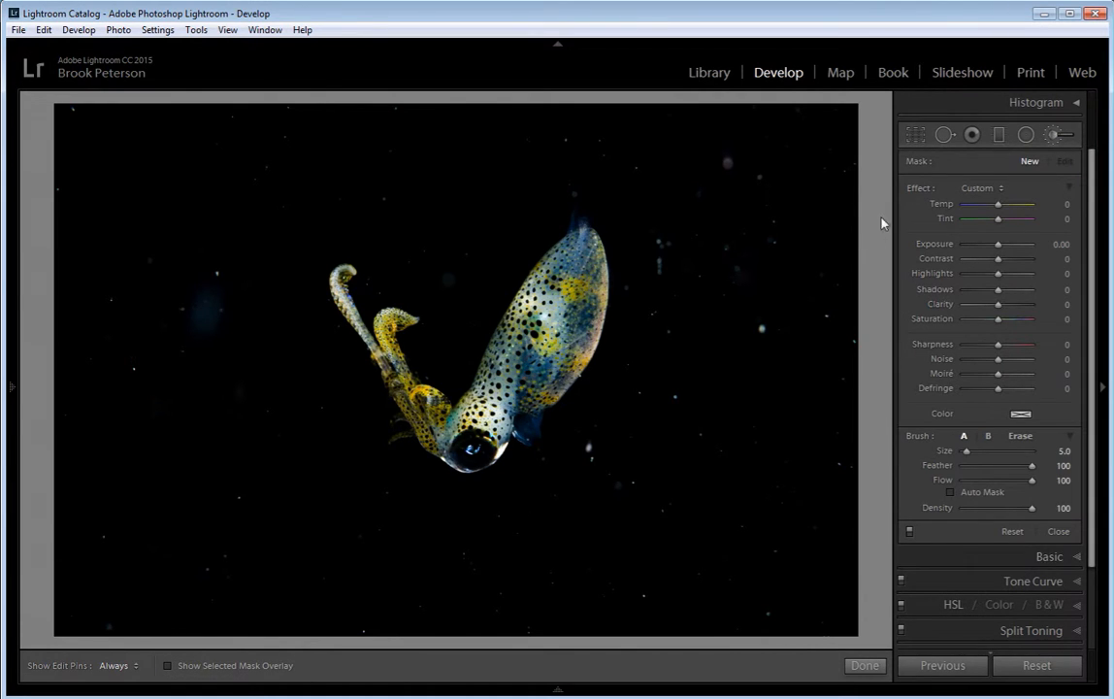
mouse_move(999, 174)
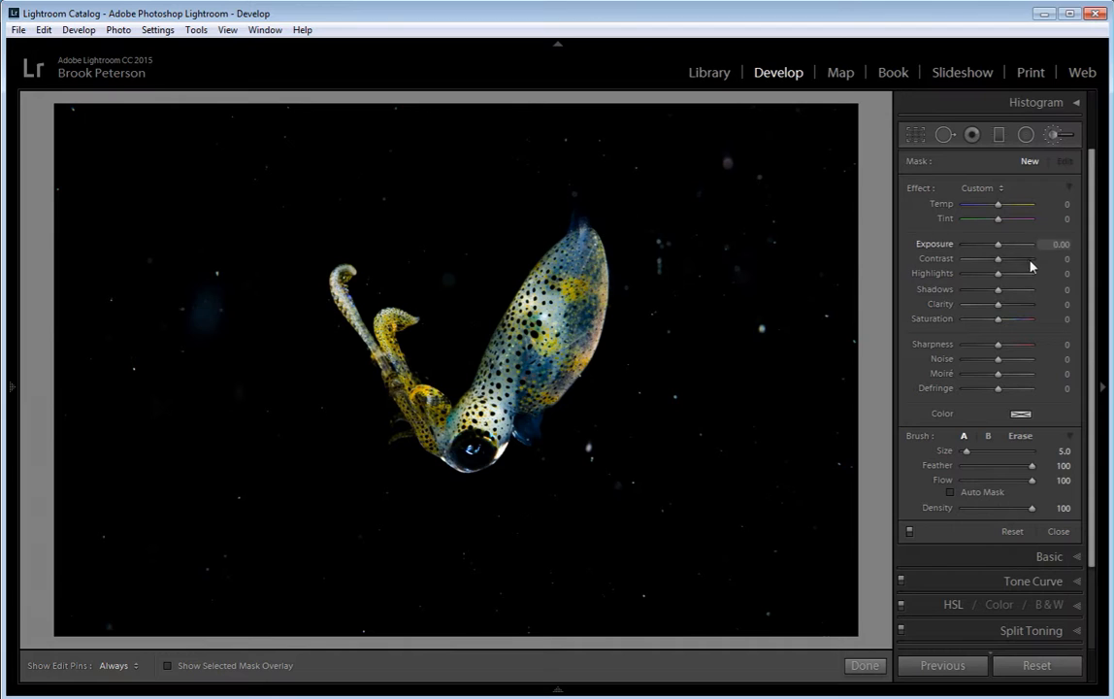
mouse_move(997, 246)
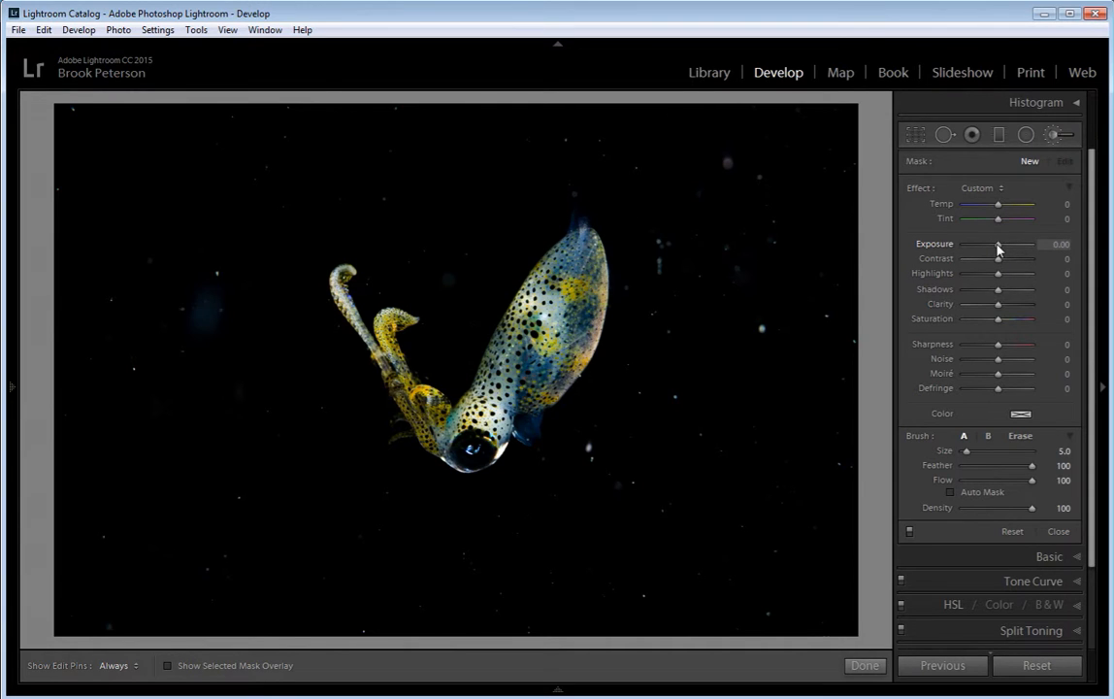
drag(998, 244, 1014, 244)
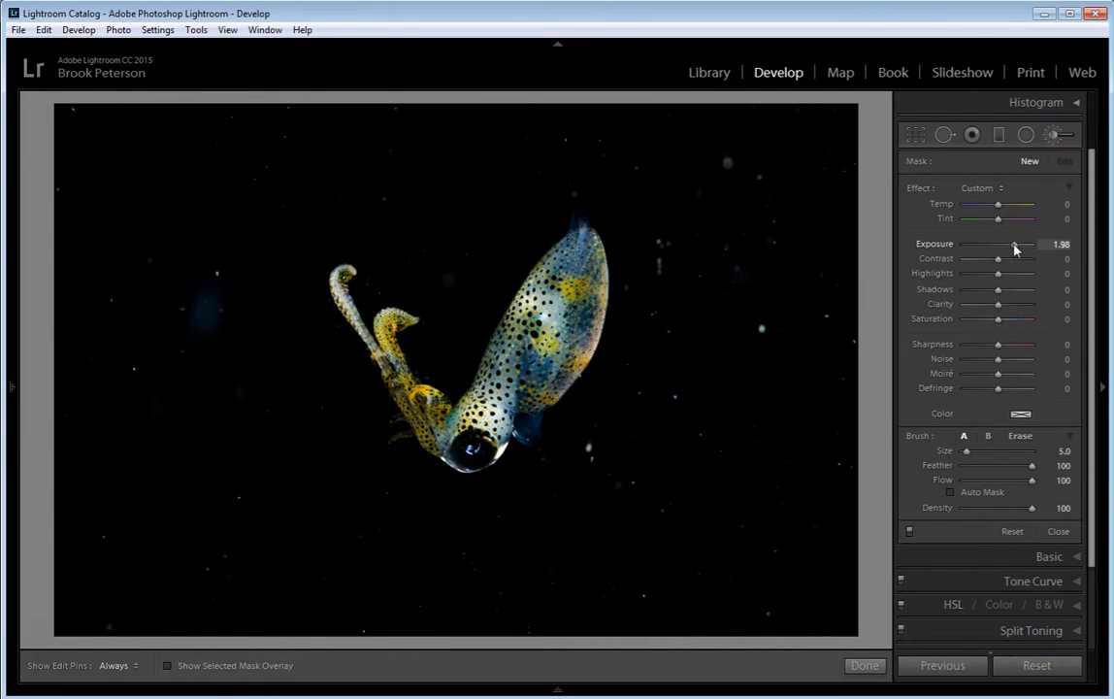
drag(1014, 244, 1031, 244)
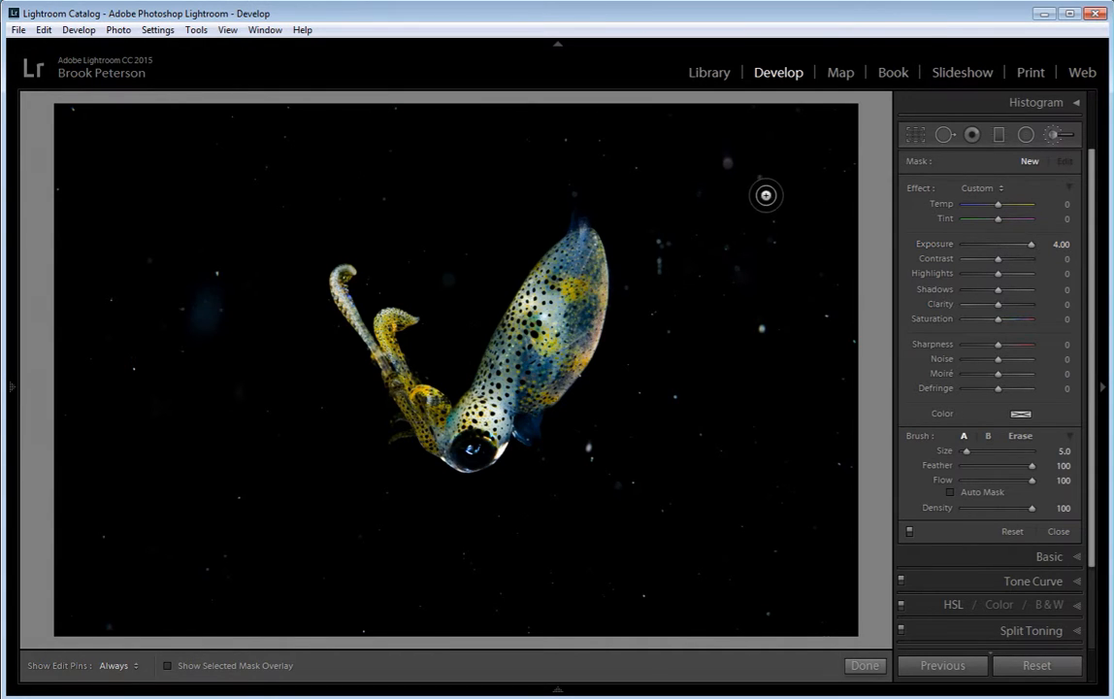
mouse_move(426, 173)
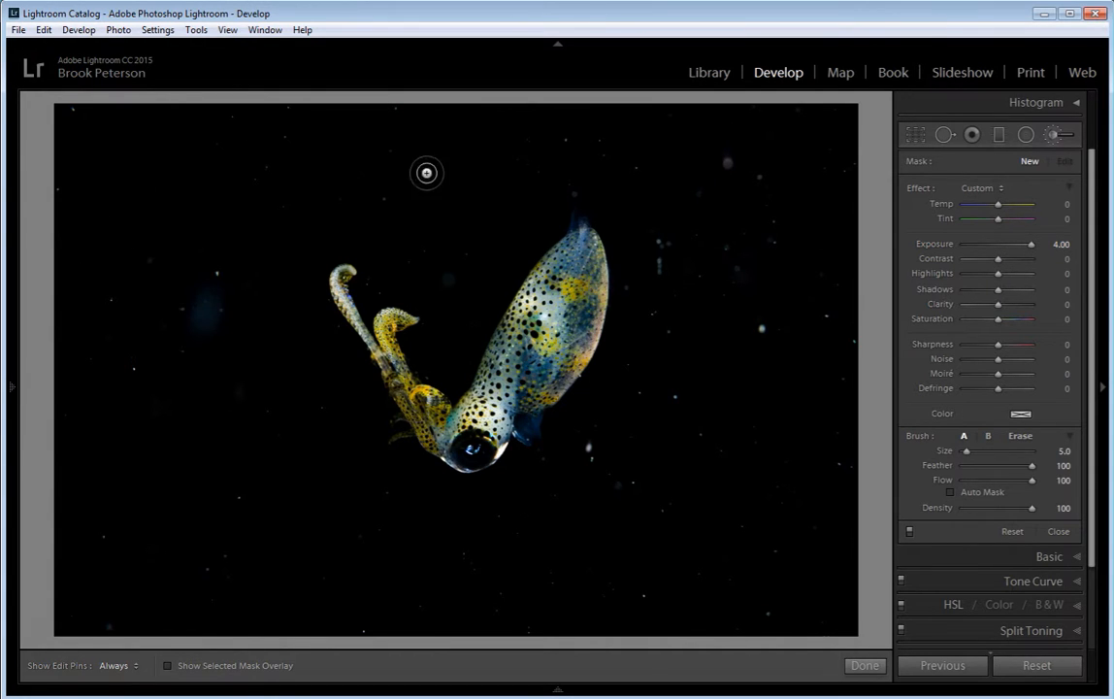
mouse_move(694, 363)
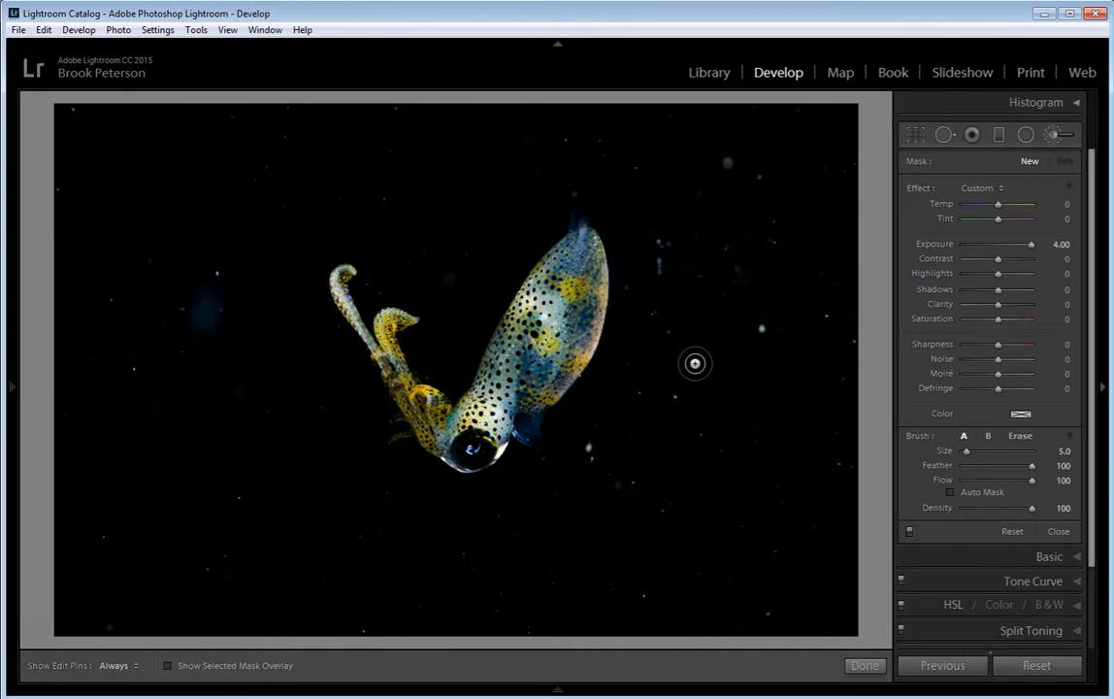
mouse_move(681, 399)
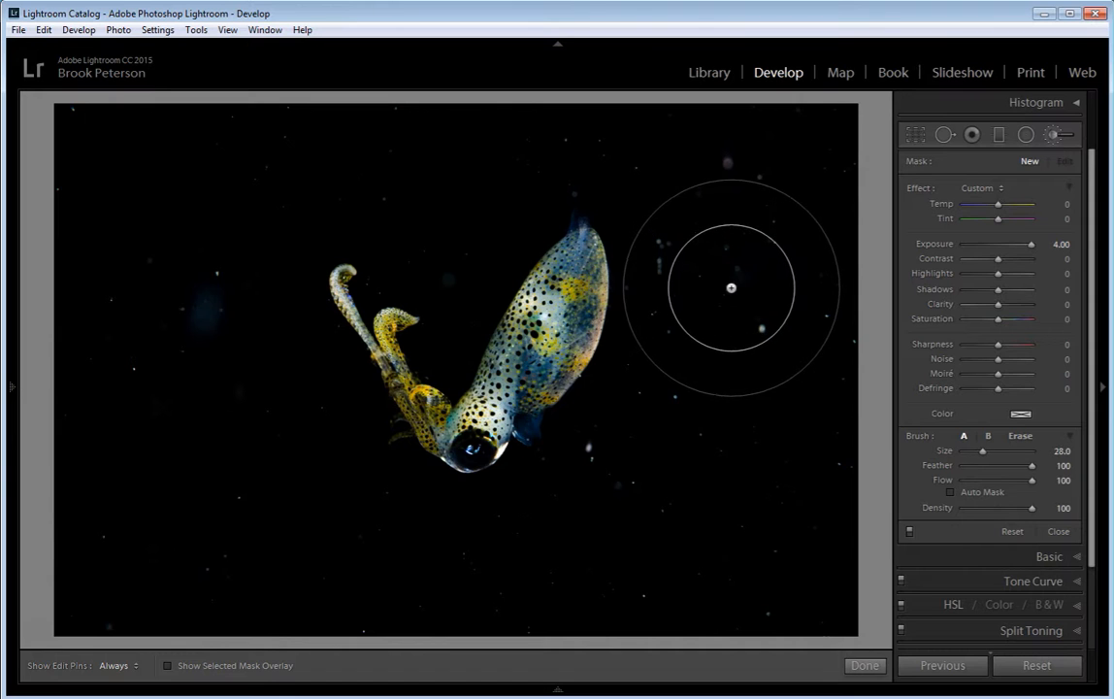
- Paint the +4.00 exposure mask across the dark background surrounding the squid
drag(731, 287, 752, 309)
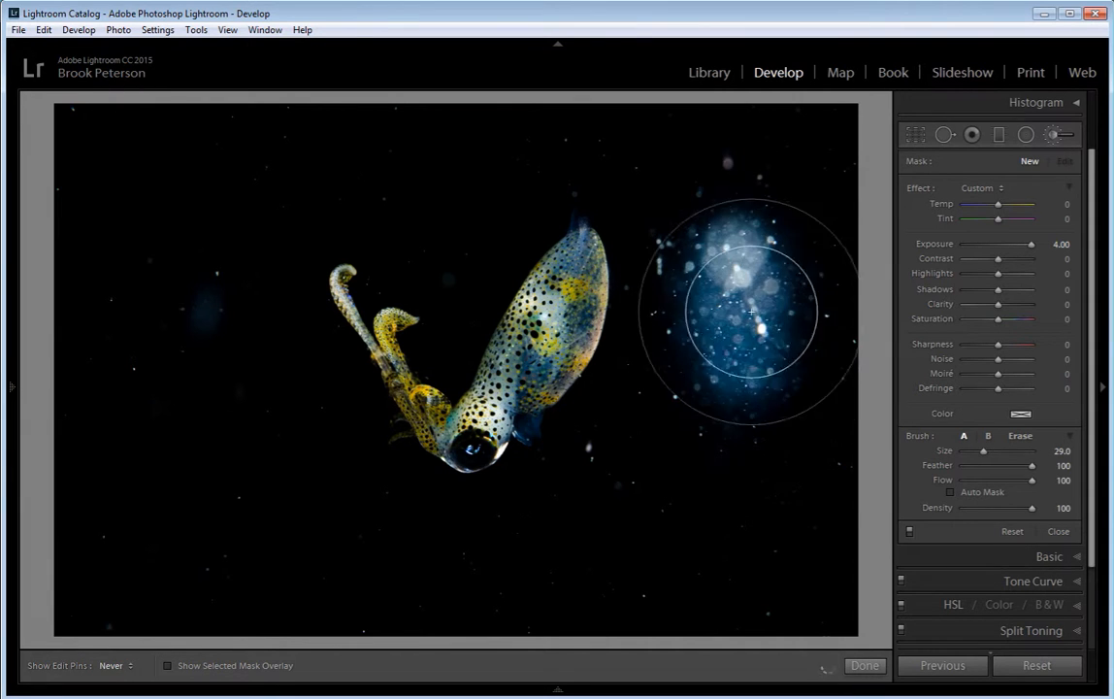
drag(752, 311, 681, 160)
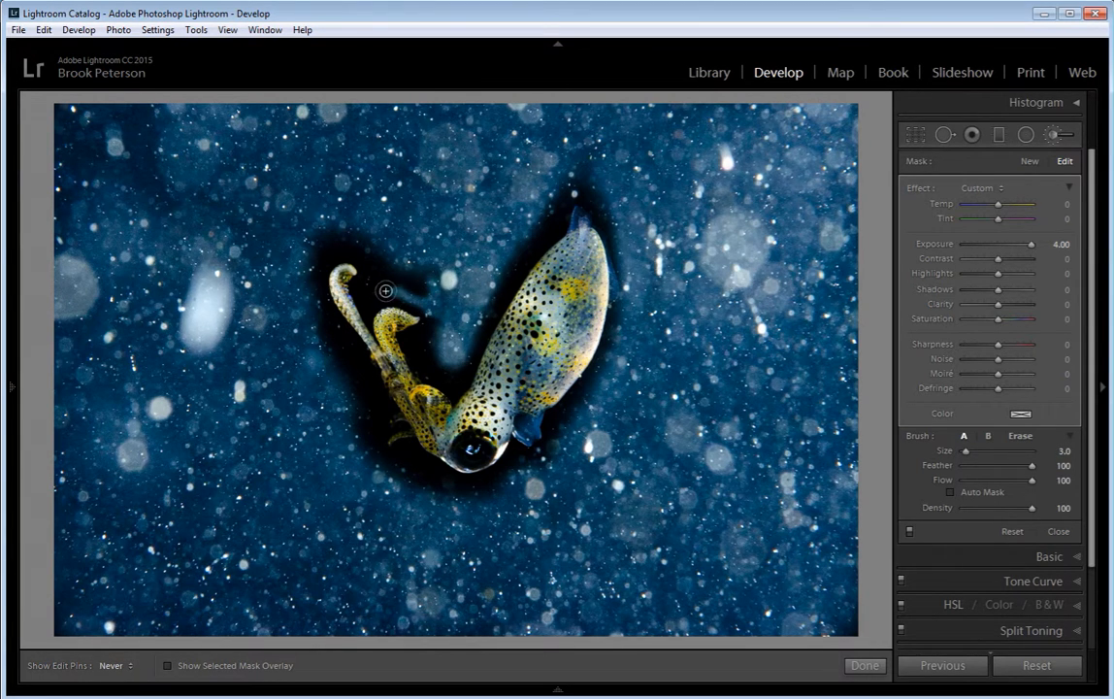
mouse_move(402, 280)
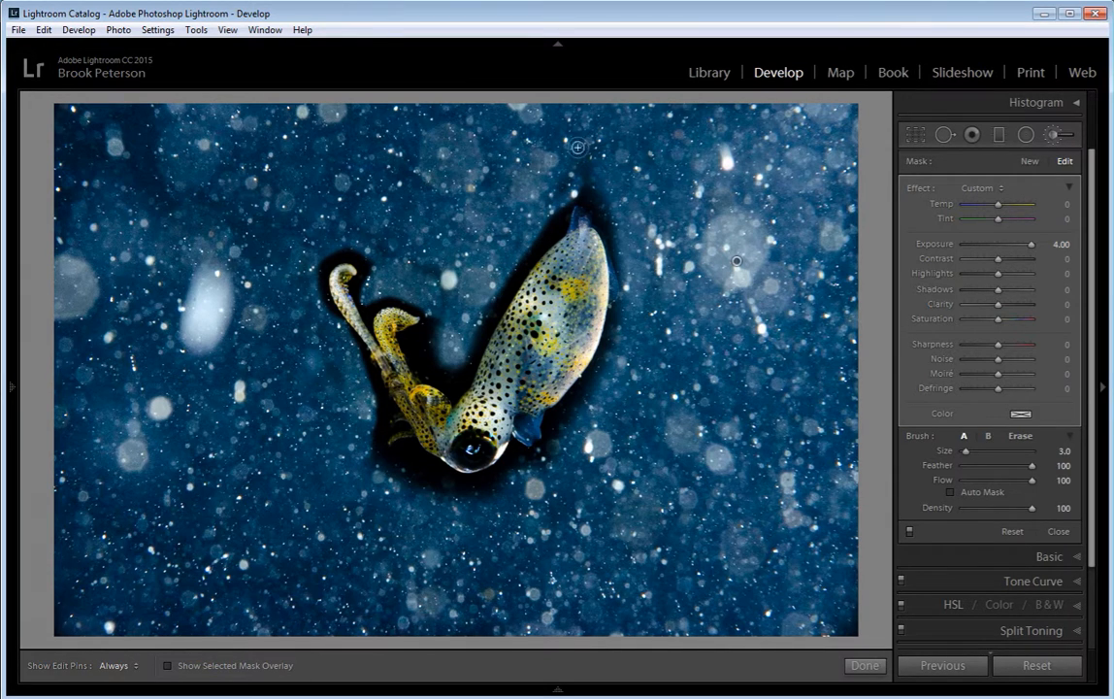
mouse_move(643, 171)
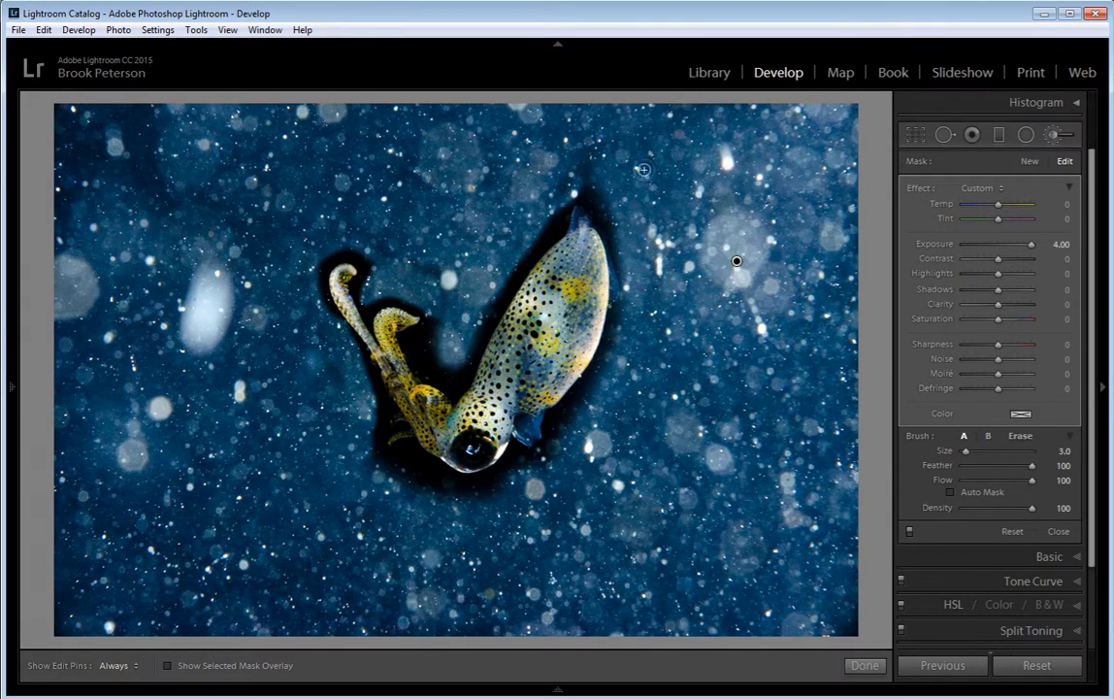
mouse_move(949, 254)
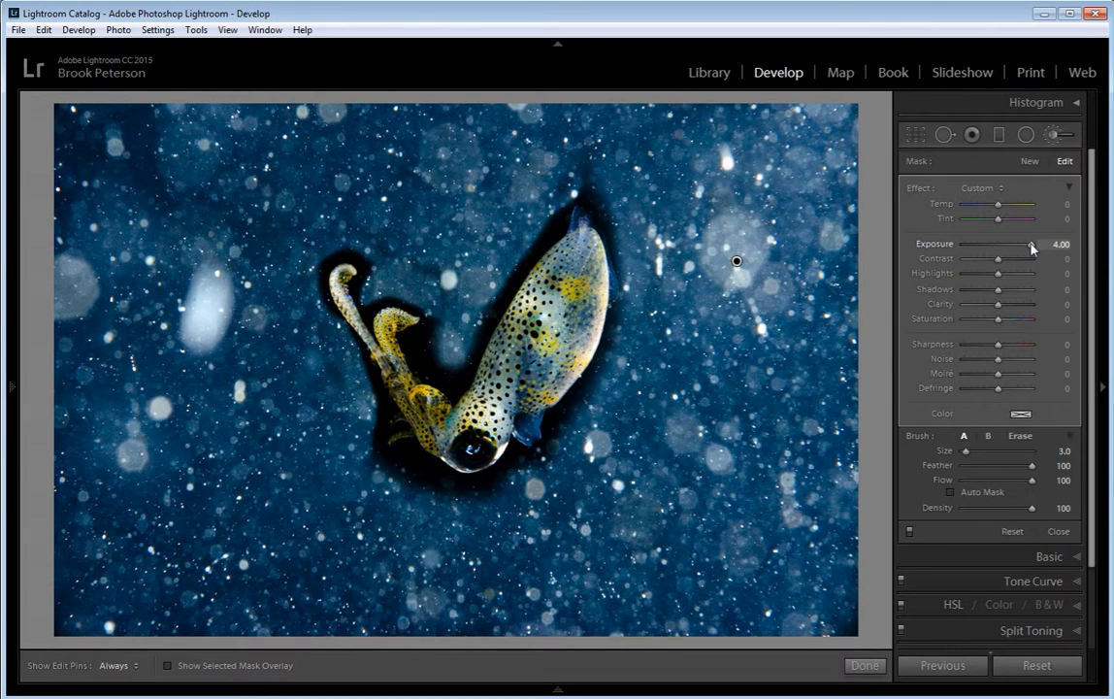
- Lower the background mask's exposure from 4.00 to about -3.17
drag(1032, 244, 1017, 244)
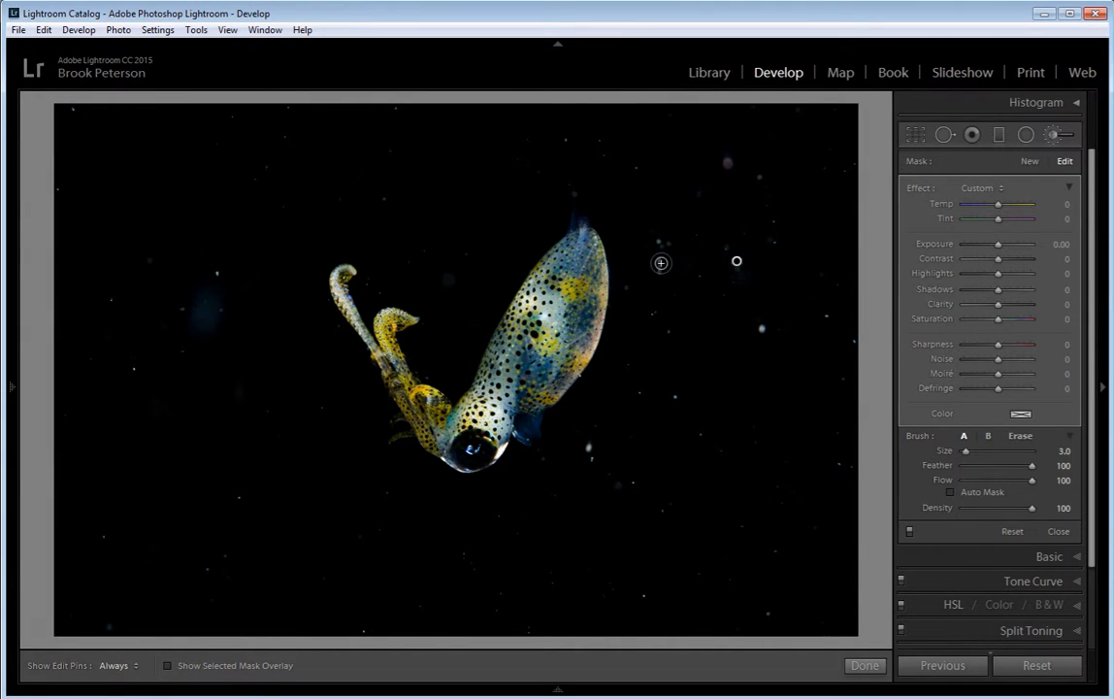
mouse_move(1000, 251)
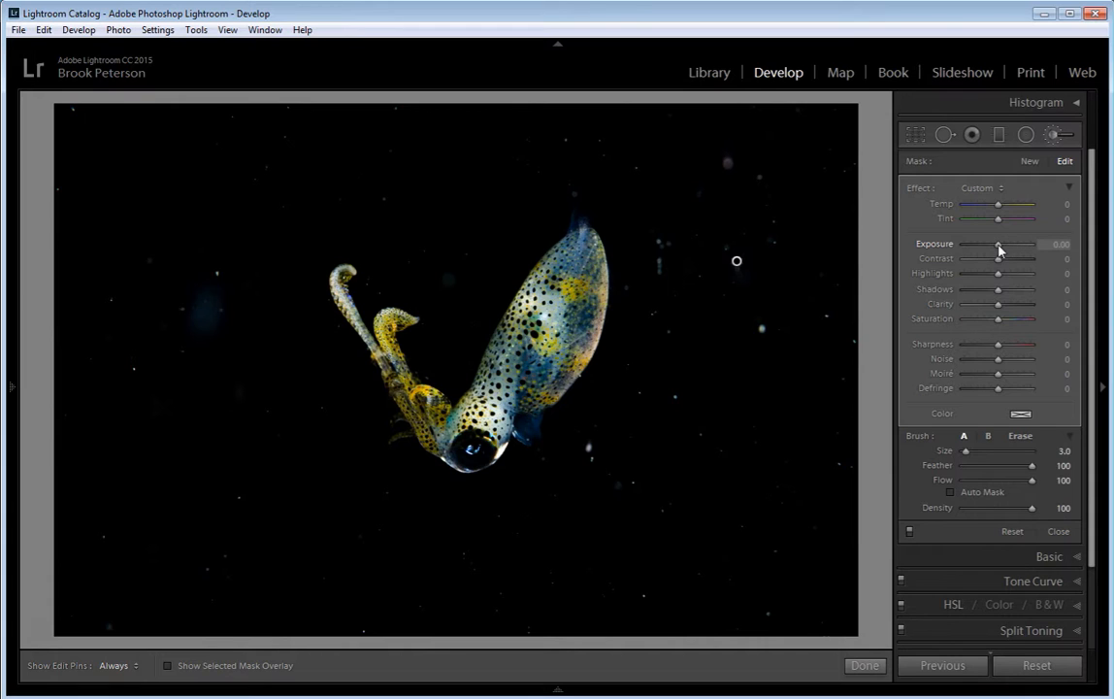
drag(1000, 244, 976, 243)
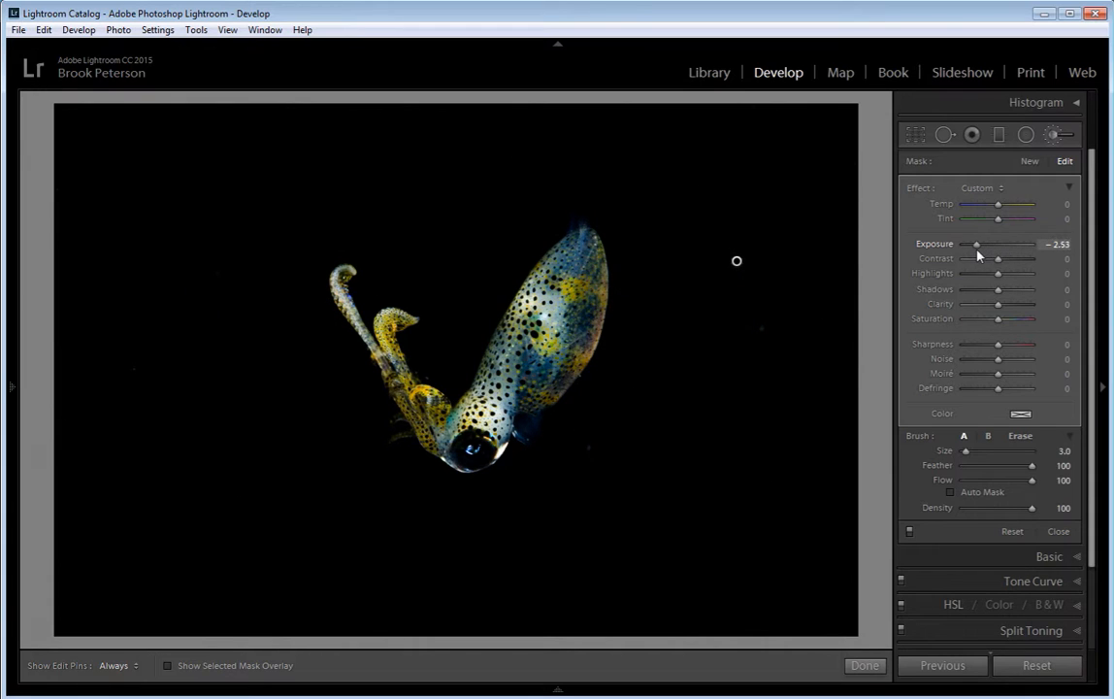
drag(999, 244, 975, 244)
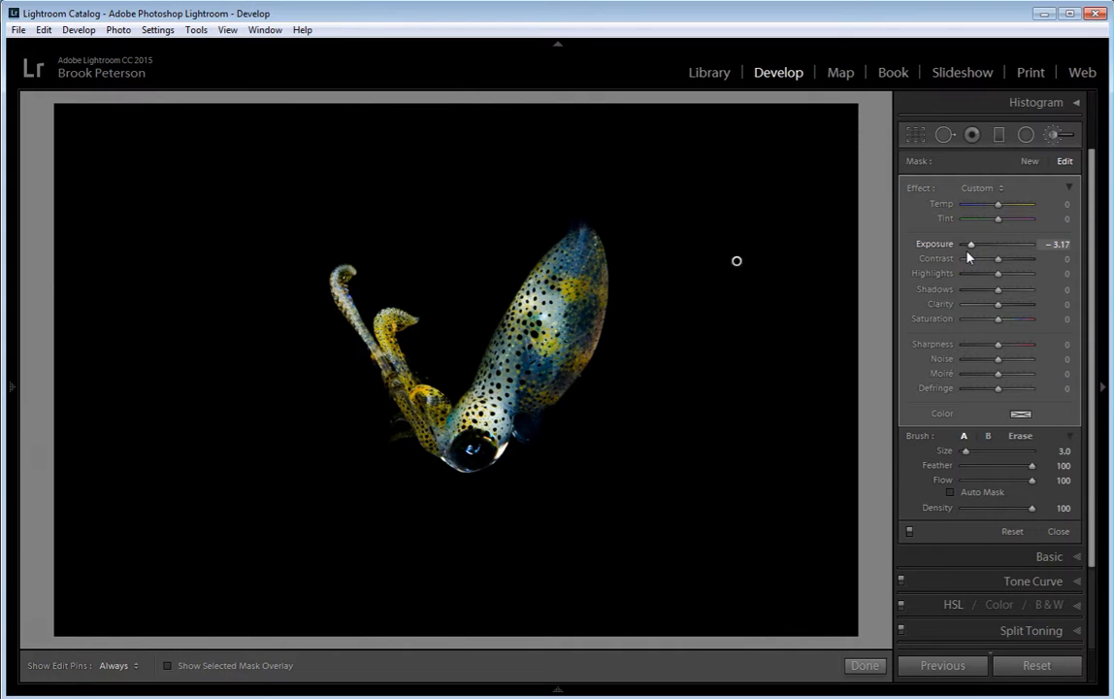
mouse_move(535, 149)
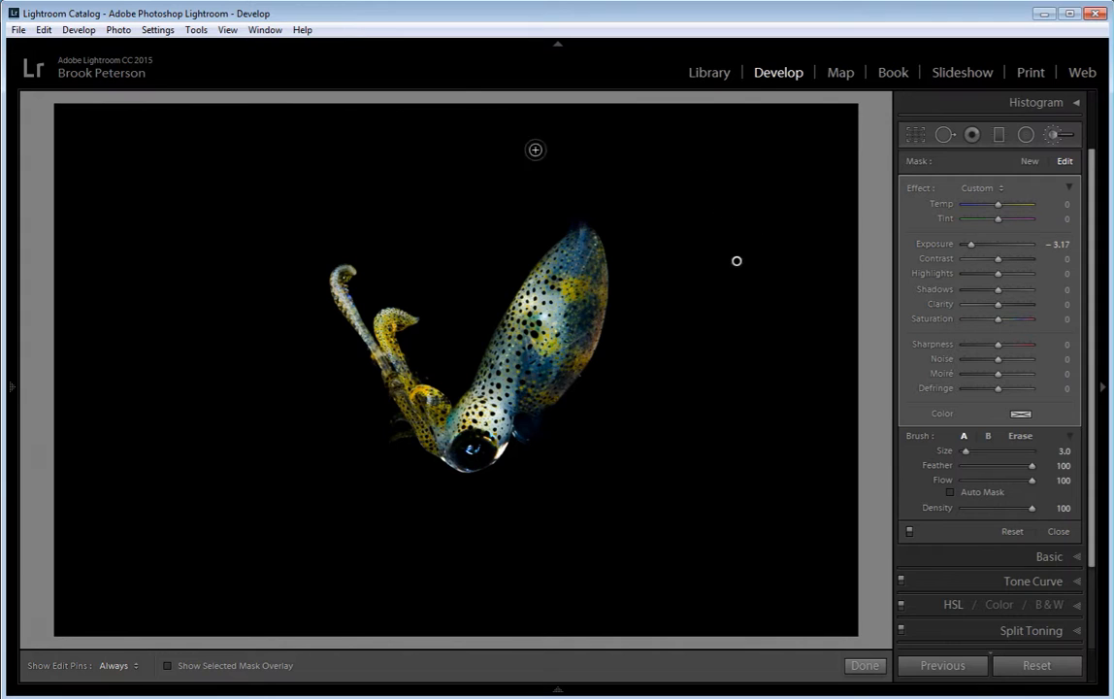
mouse_move(700, 268)
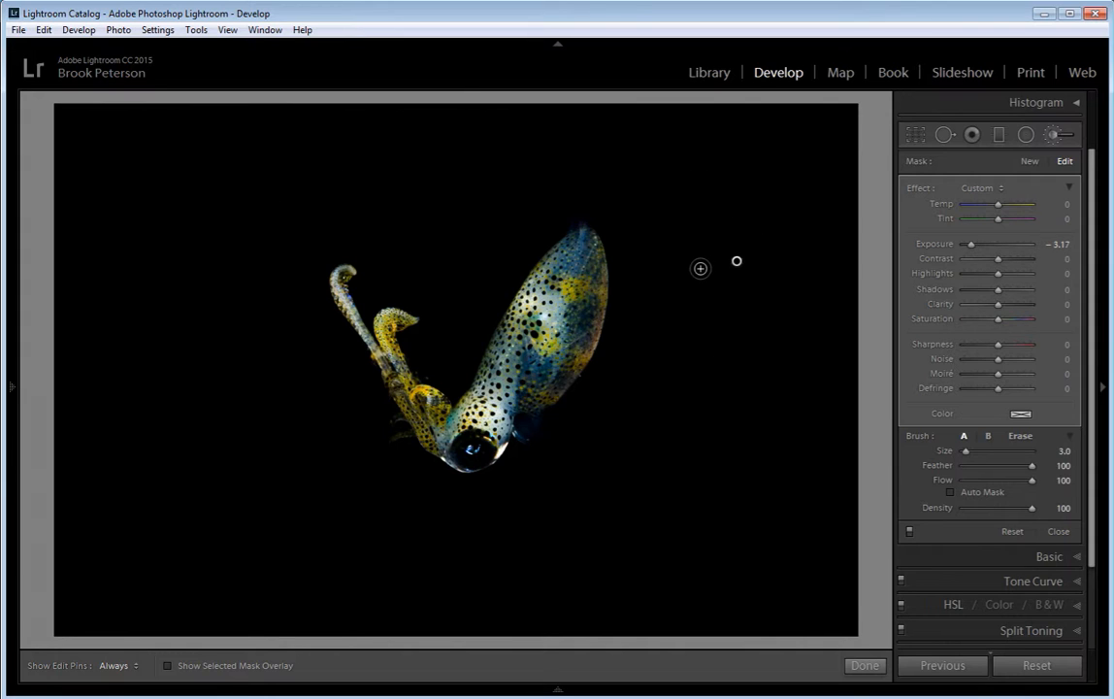
mouse_move(606, 302)
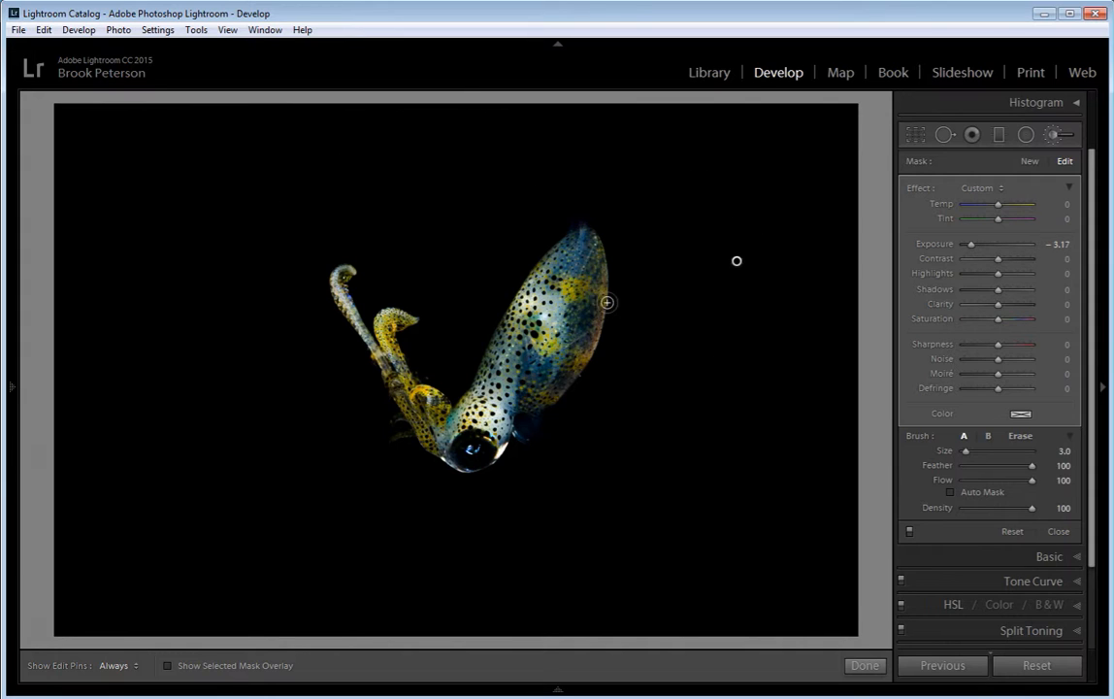
mouse_move(354, 296)
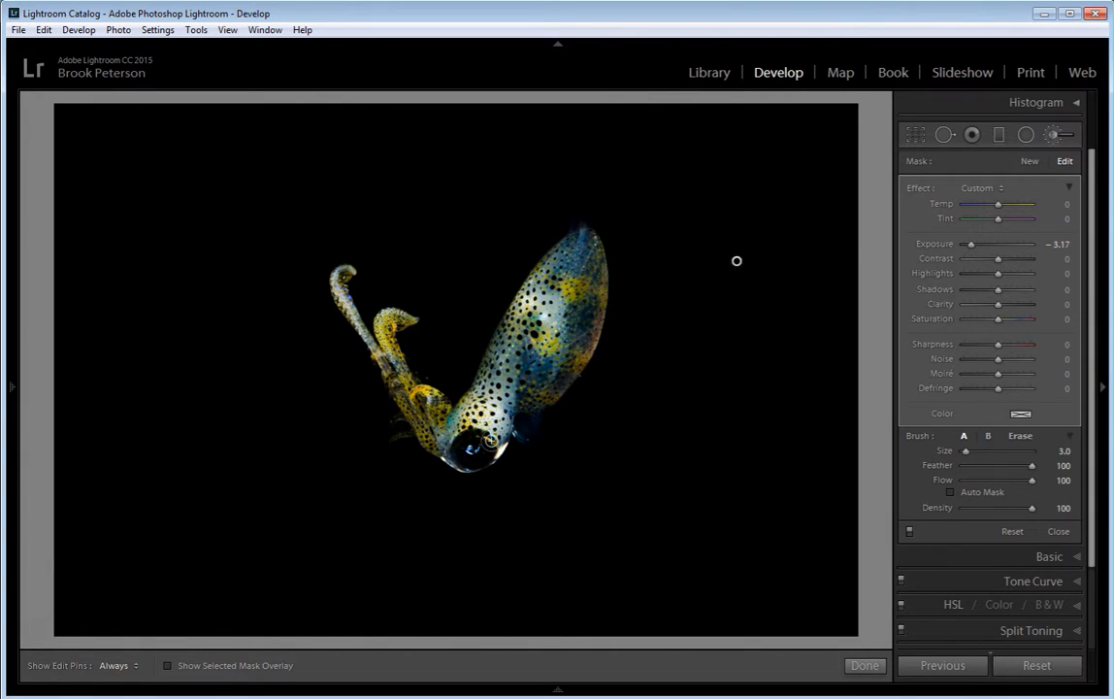
mouse_move(772, 331)
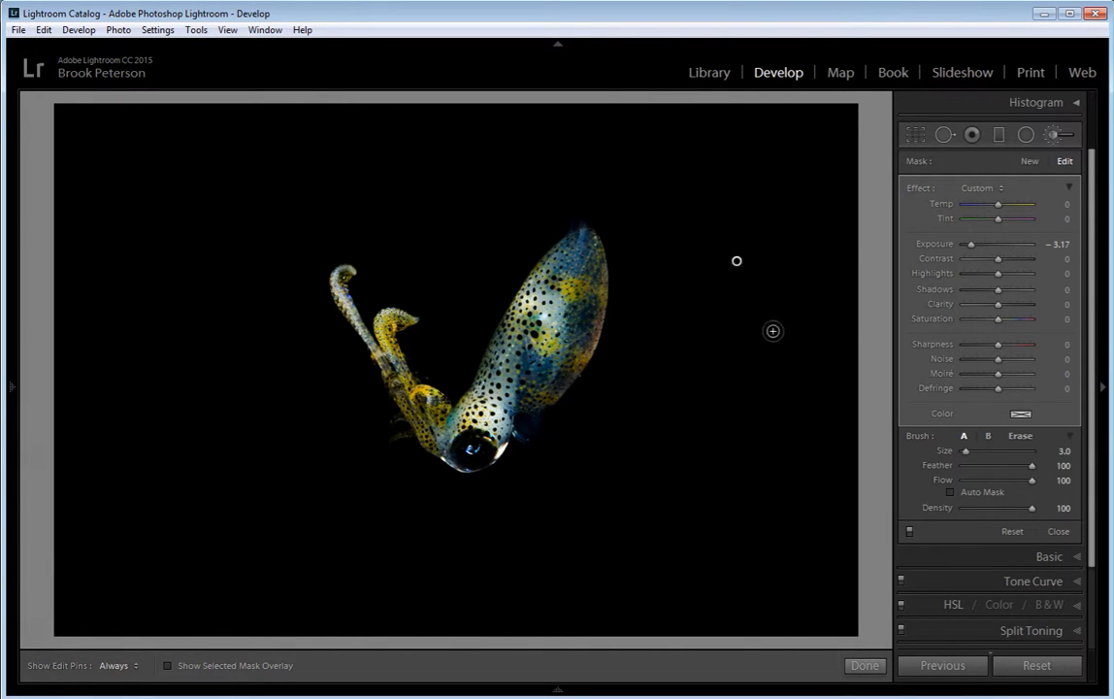
mouse_move(730, 454)
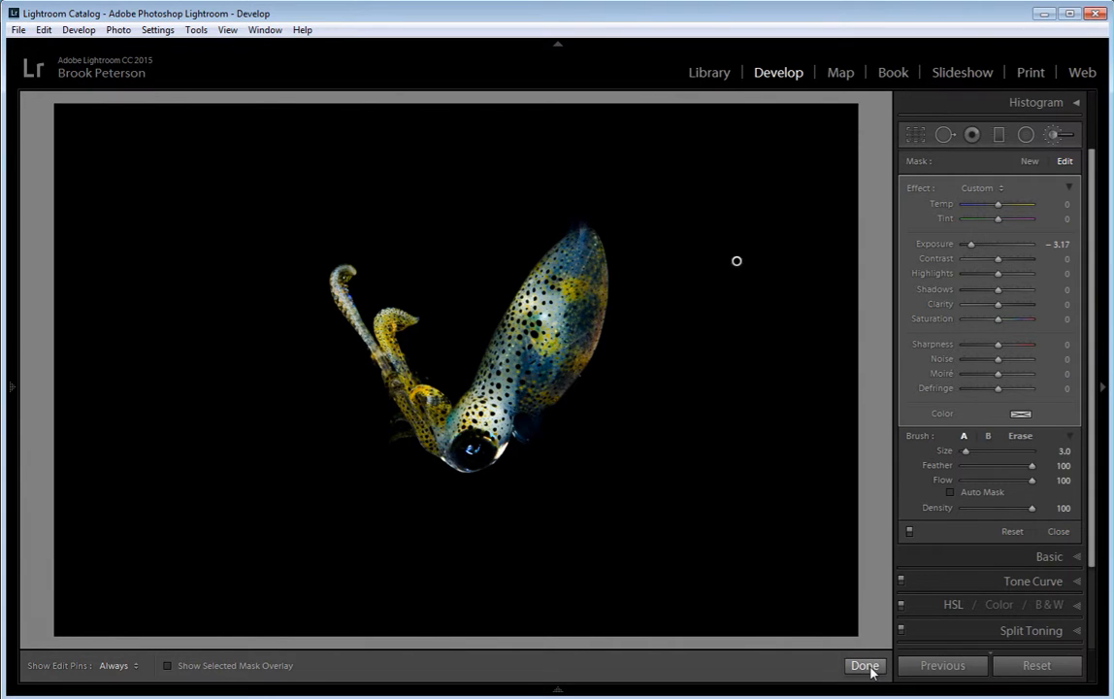
- Commit and close the Adjustment Brush with Done
click(863, 665)
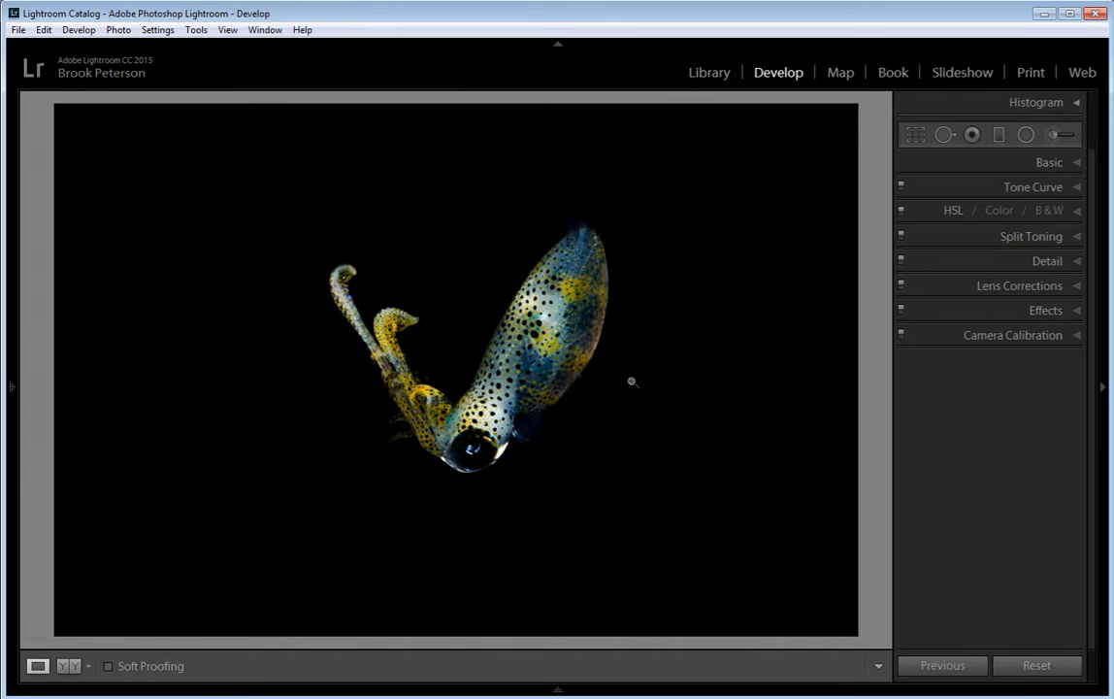
mouse_move(885, 462)
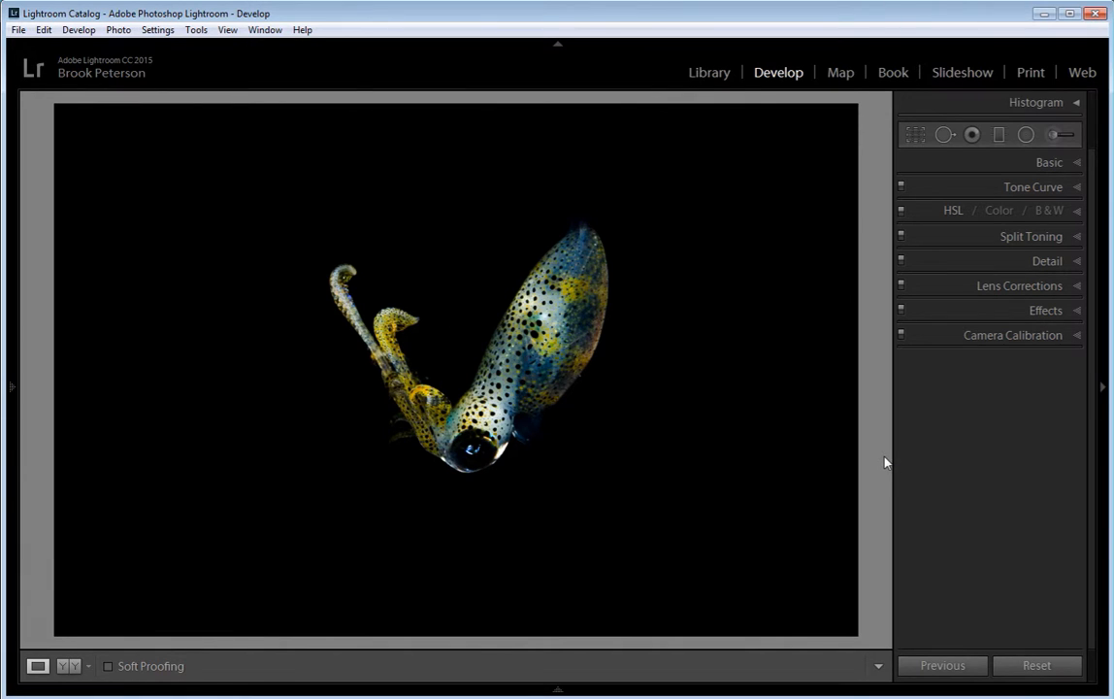